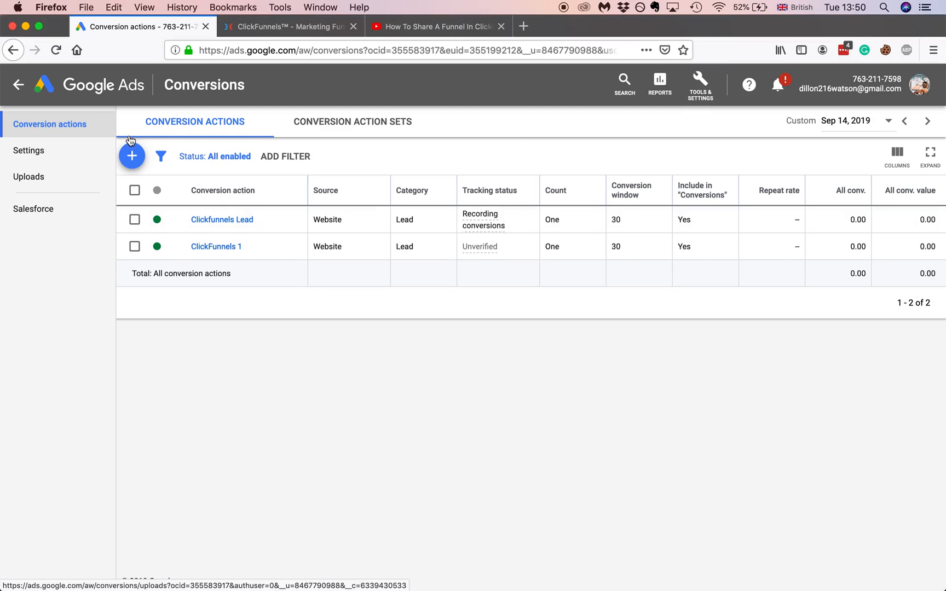
Start a new conversion action and pick Website as the conversion type
click(132, 156)
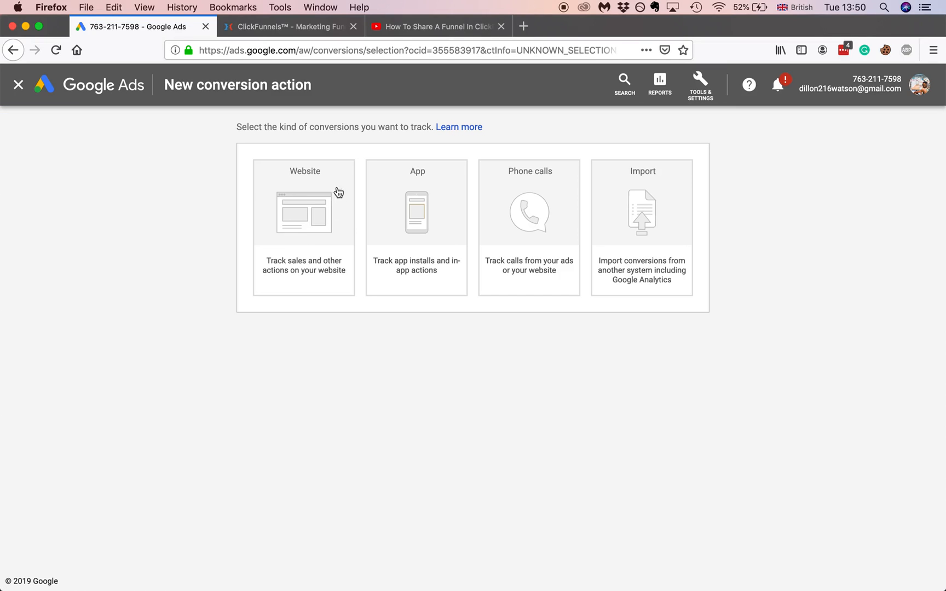
mouse_move(320, 219)
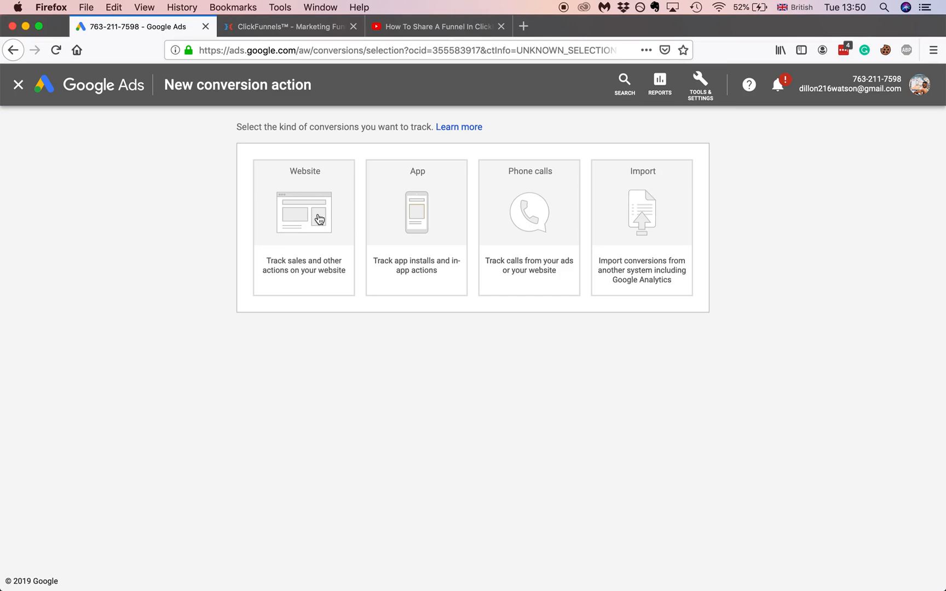
mouse_move(580, 345)
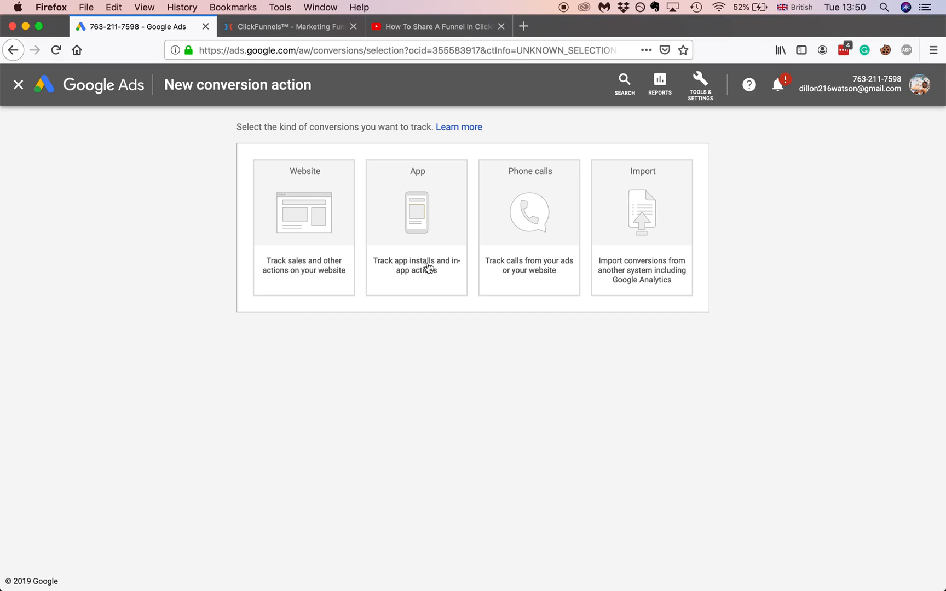
click(303, 213)
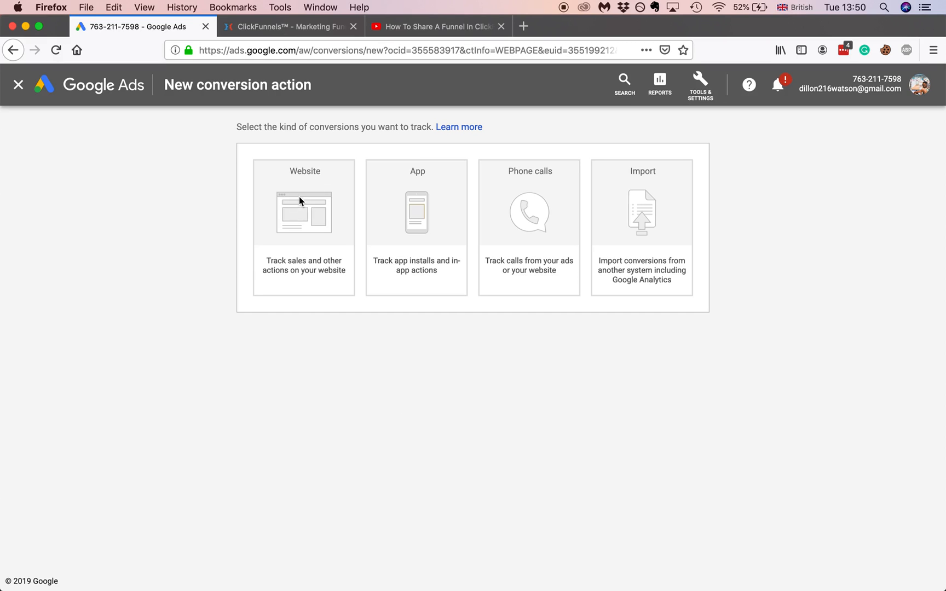
Set up a Lead conversion named 'Clickfunnels 3' using one fixed 1 USD value
click(303, 214)
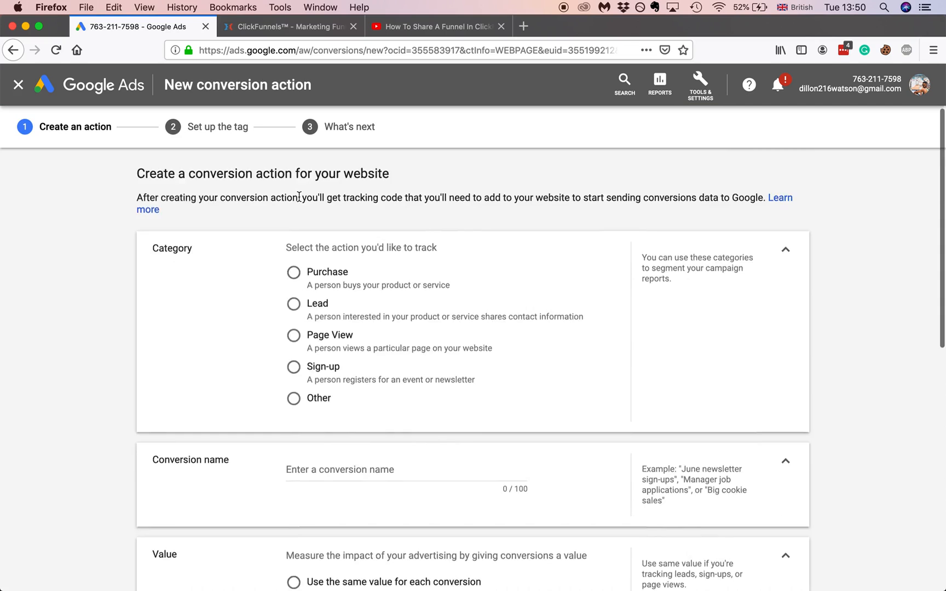
scroll(down, 3)
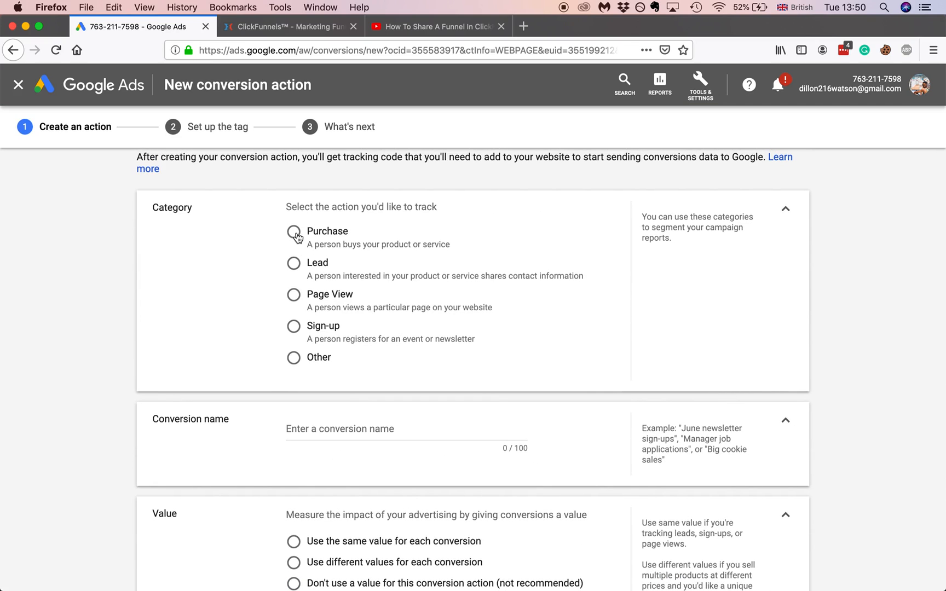
mouse_move(295, 269)
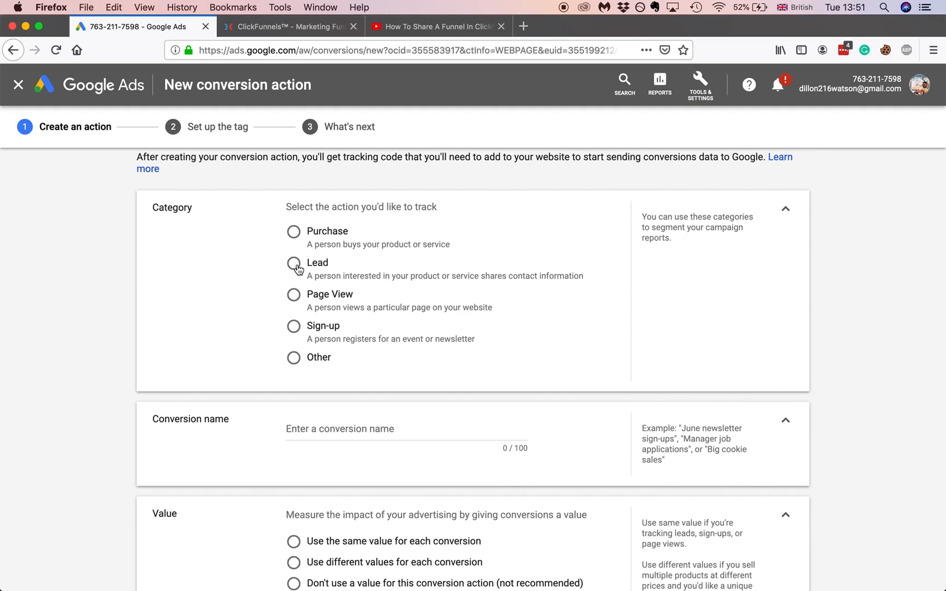
click(294, 264)
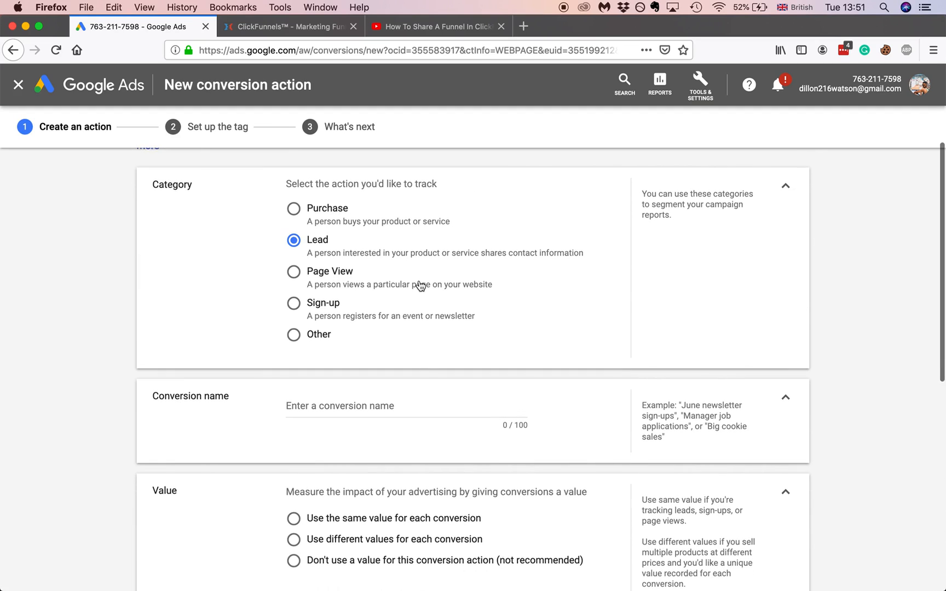
mouse_move(297, 208)
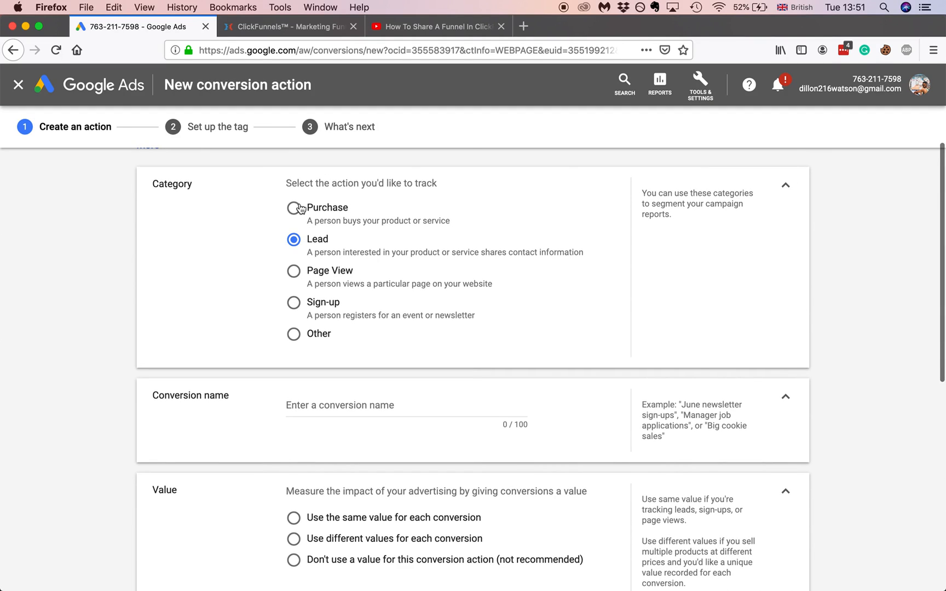
scroll(down, 3)
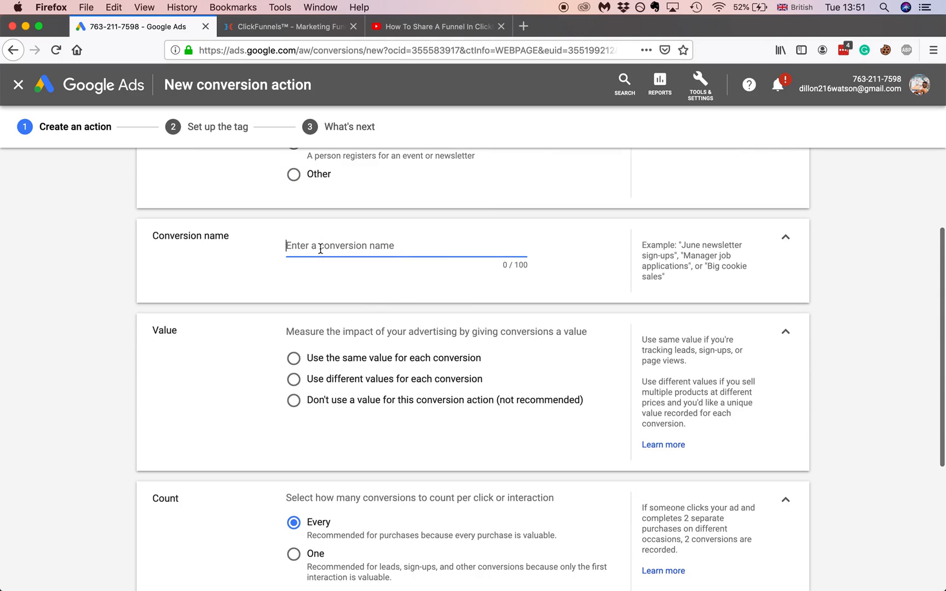
text(Clickfunnels 3)
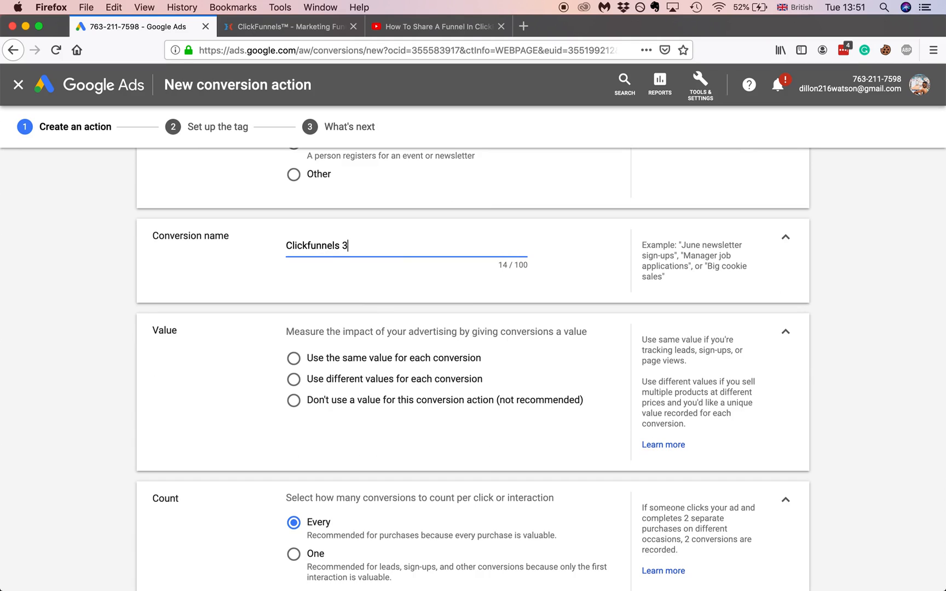
scroll(down, 3)
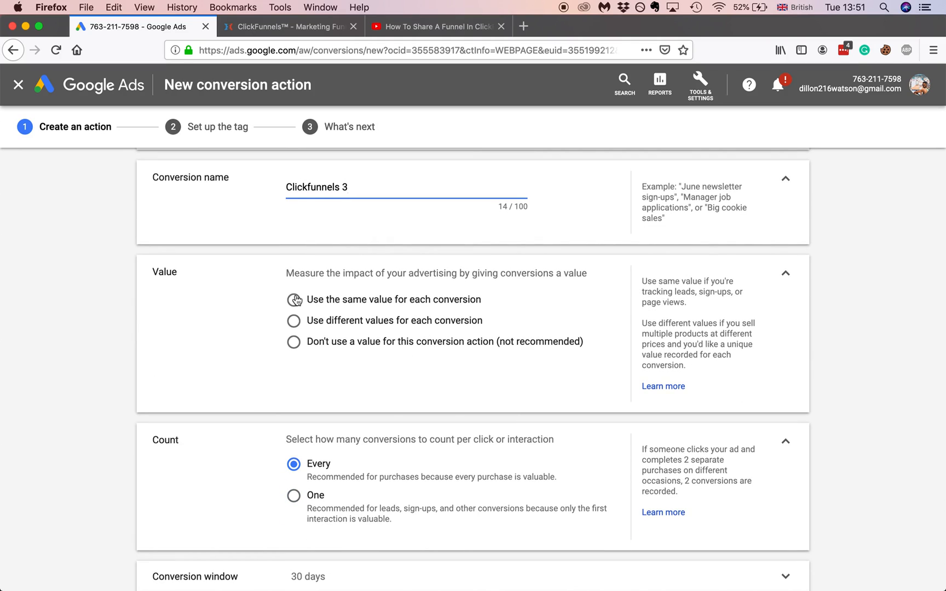
click(293, 300)
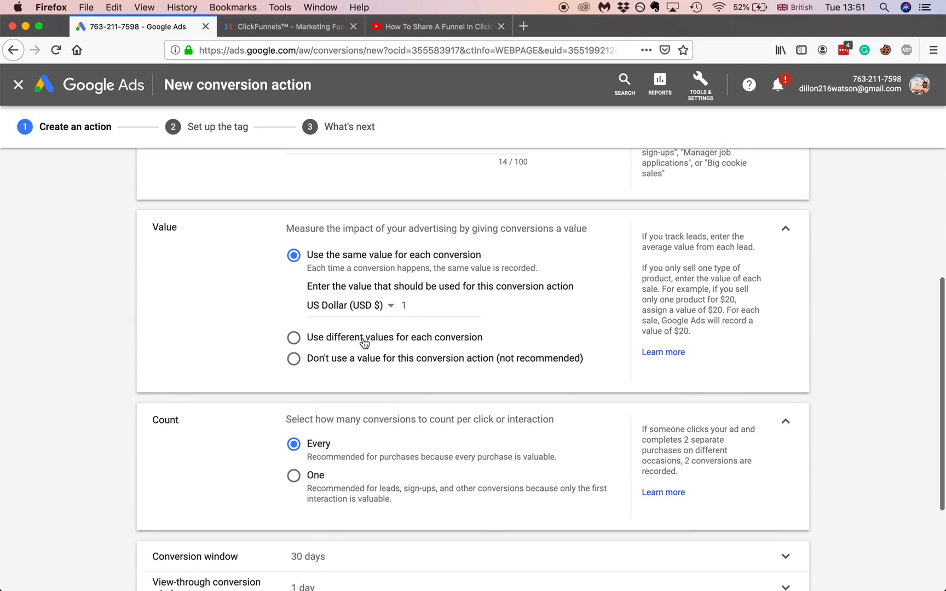
mouse_move(367, 296)
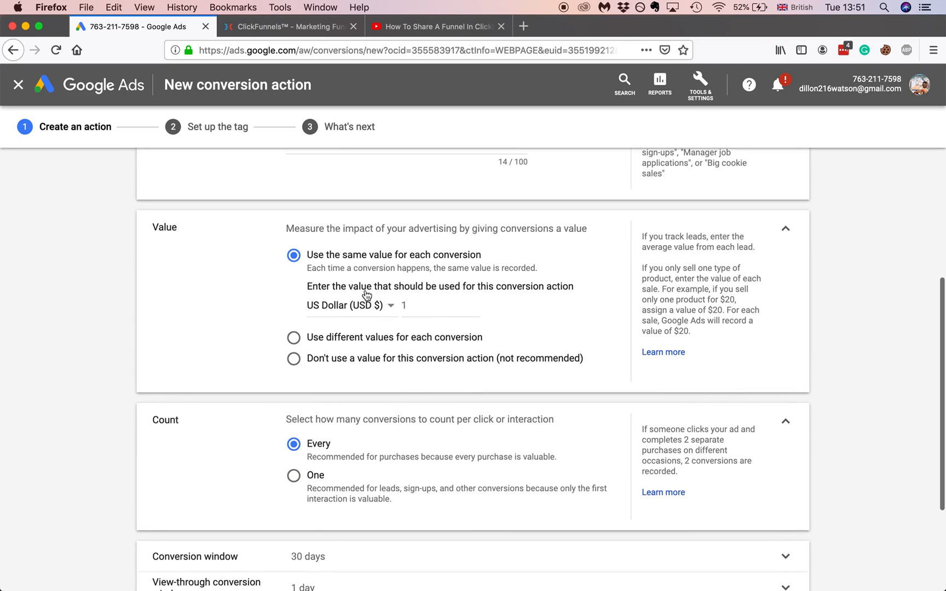
scroll(down, 3)
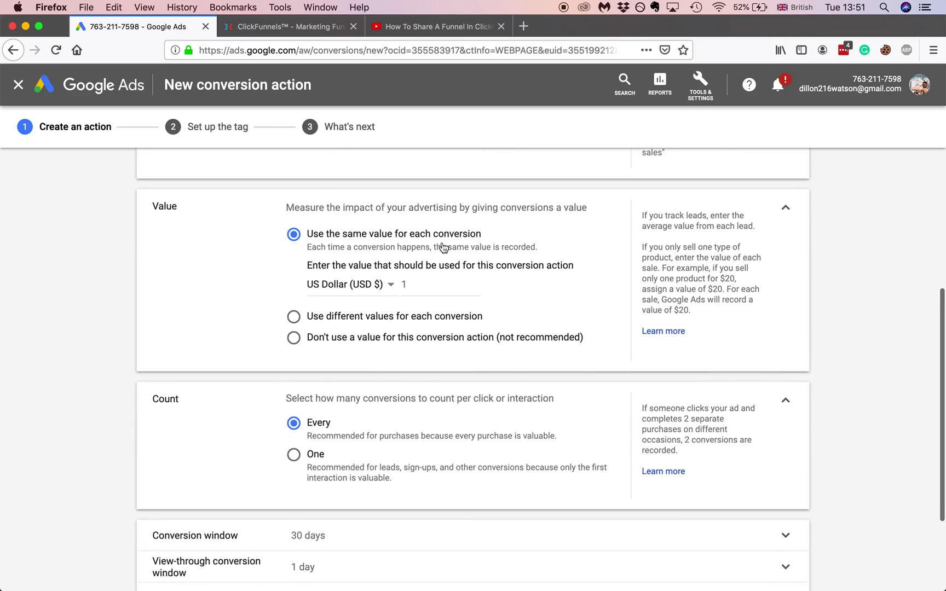
scroll(down, 3)
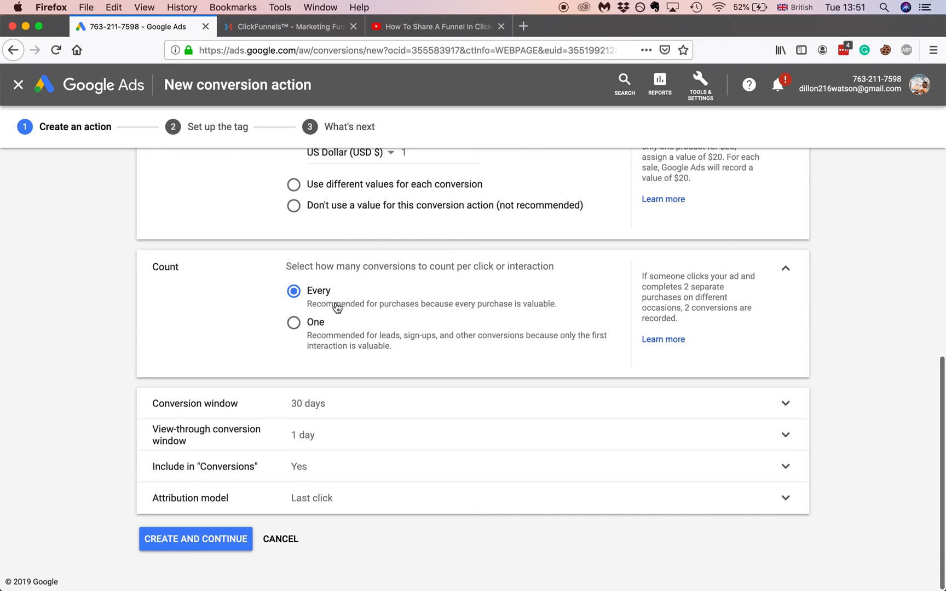
mouse_move(452, 308)
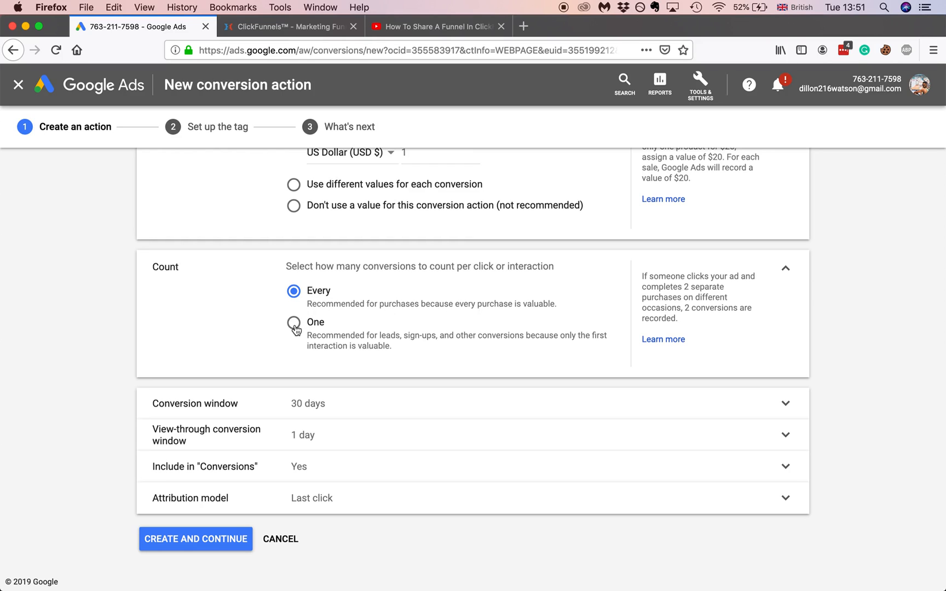
Set the Count option to 'One' conversion per interaction
click(293, 322)
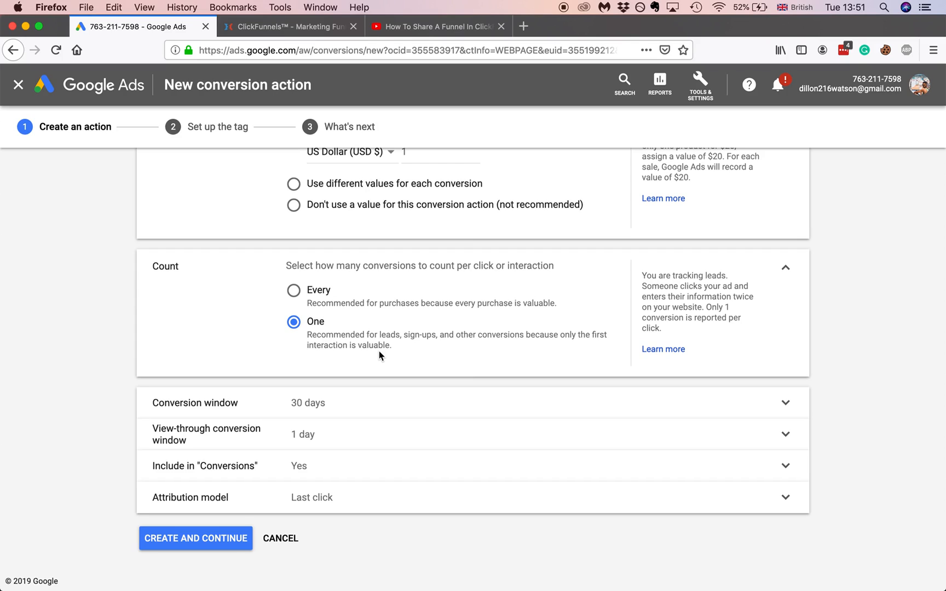
mouse_move(395, 386)
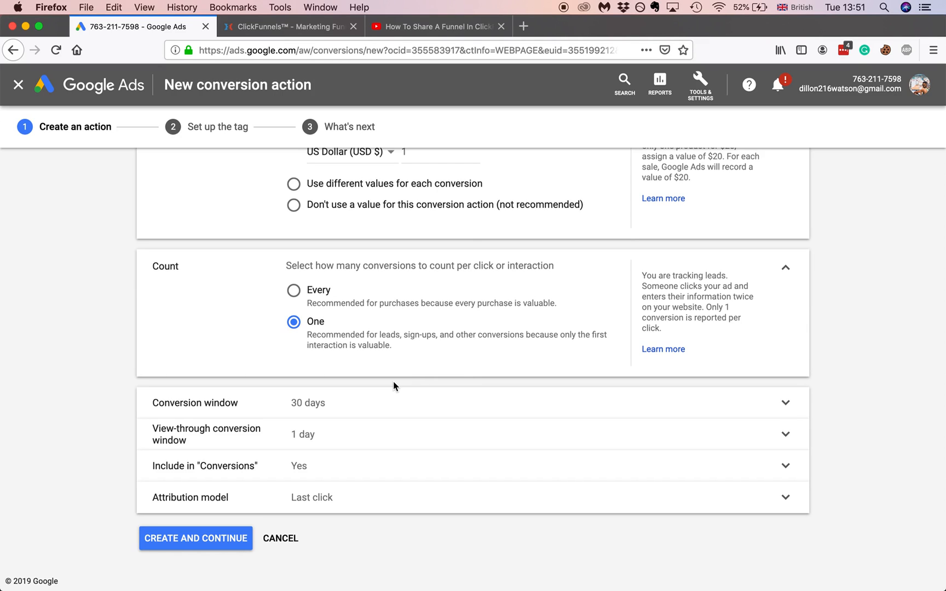
mouse_move(395, 402)
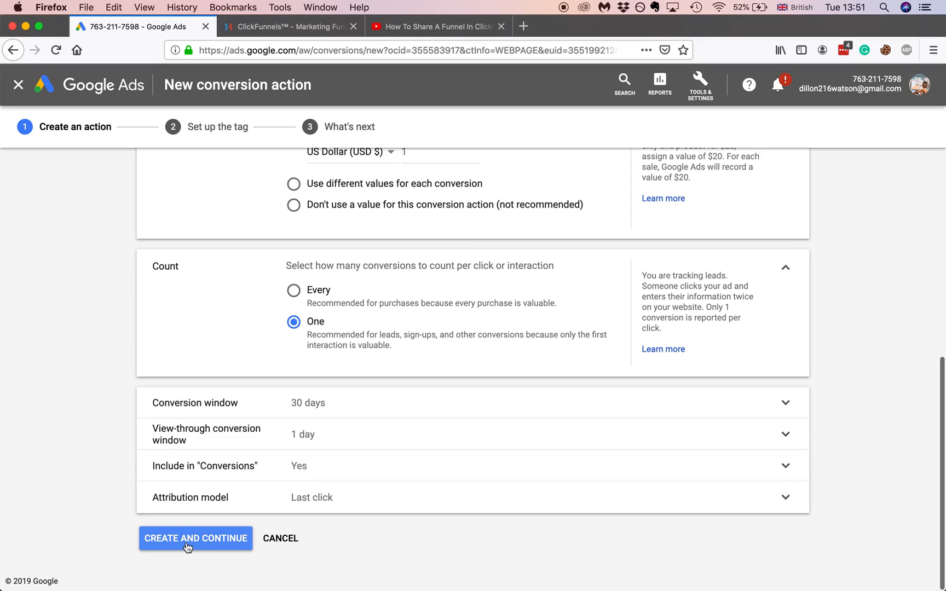
Choose 'Install the tag yourself' and bring up copy options for the global site tag code
click(195, 538)
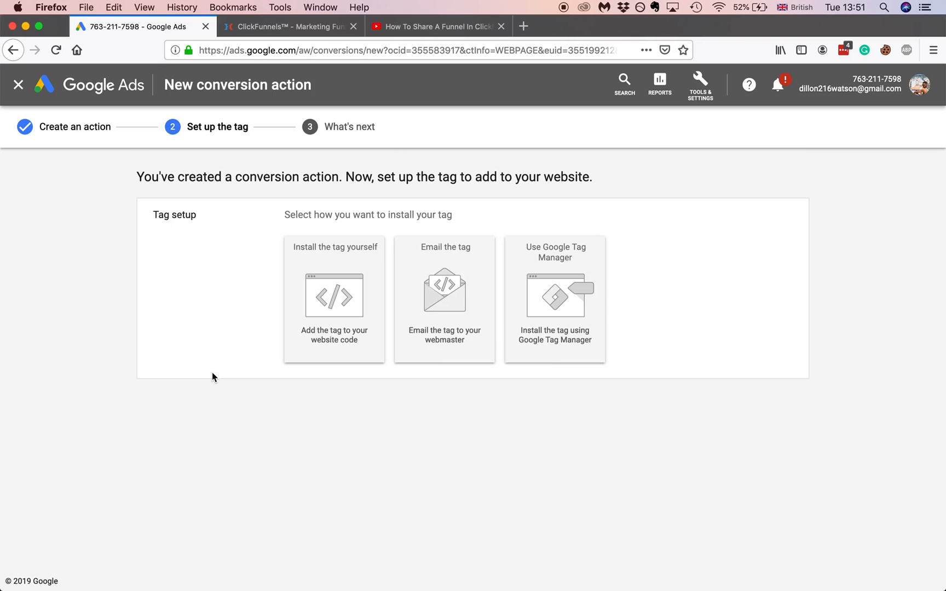
mouse_move(543, 276)
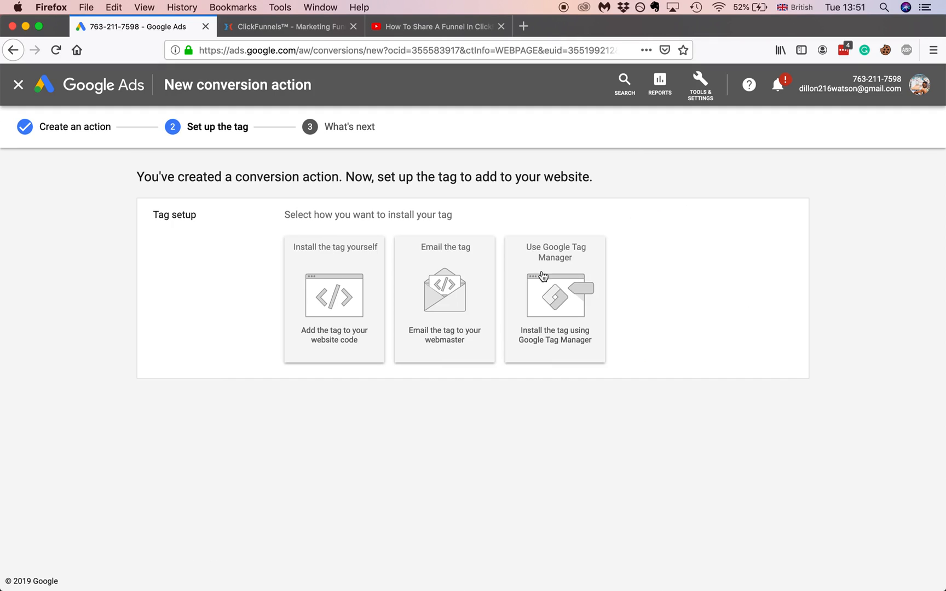
mouse_move(601, 291)
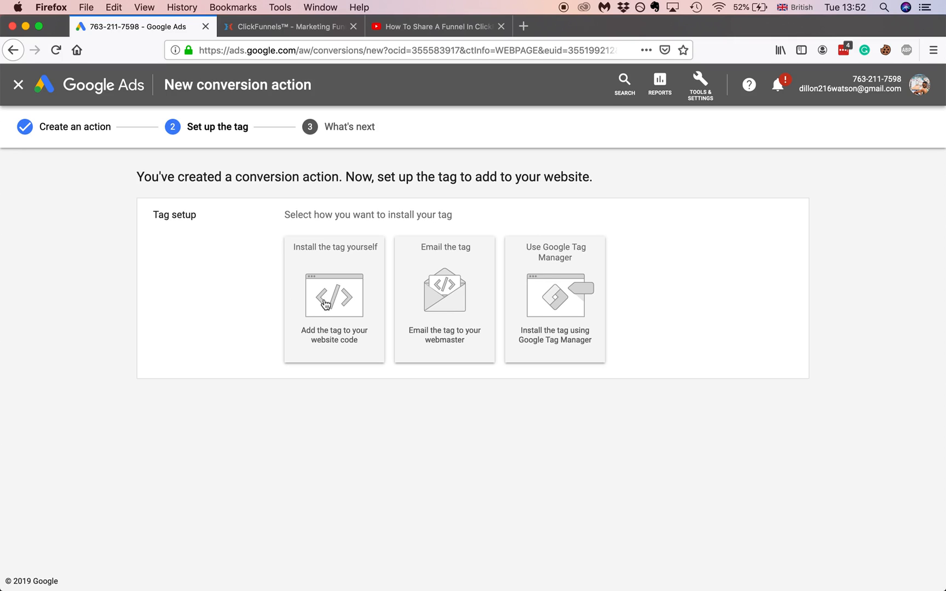
click(334, 297)
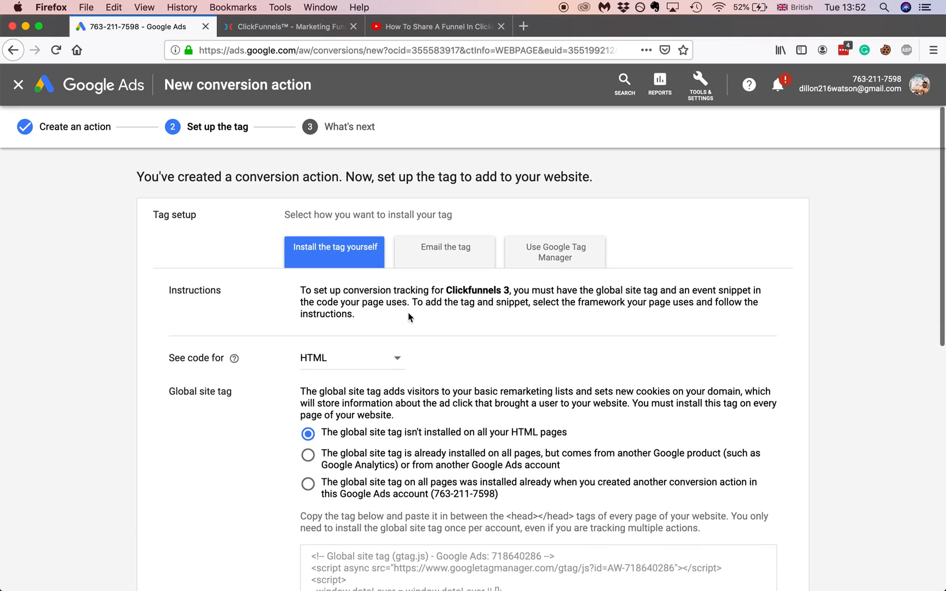
scroll(down, 3)
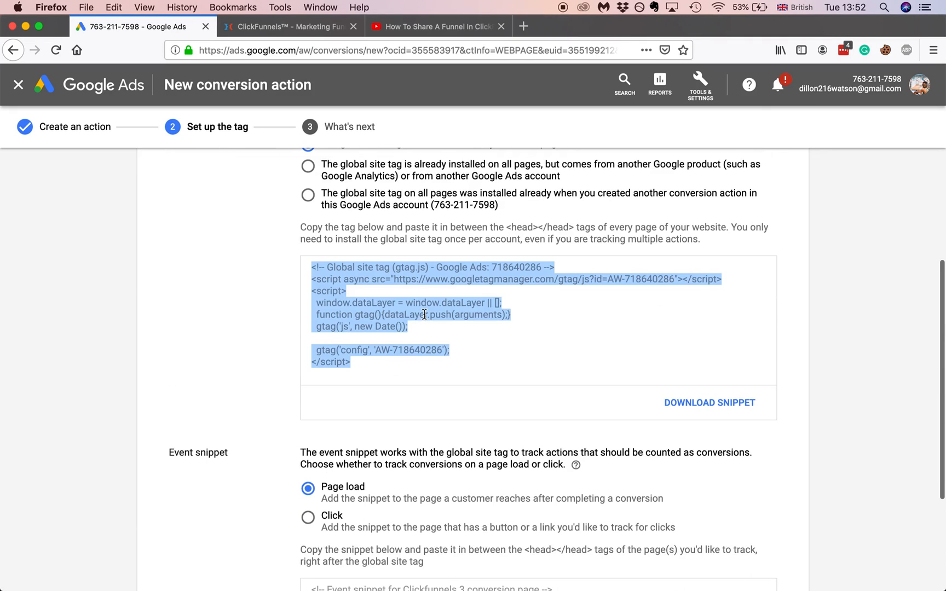
right_click(424, 315)
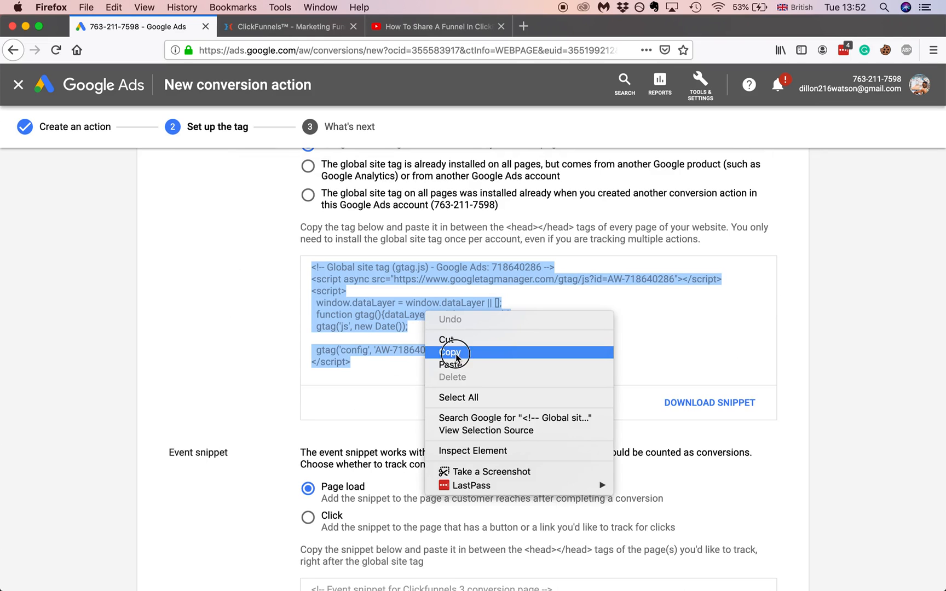
Copy the global site tag and open the (Extra) Bonus Lead Magnet page editor in ClickFunnels
click(299, 26)
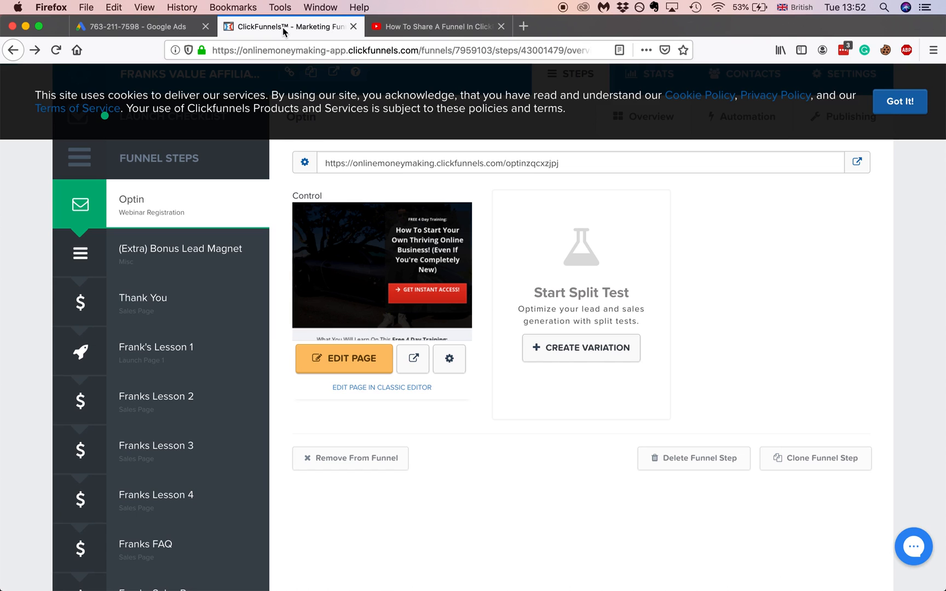
mouse_move(167, 265)
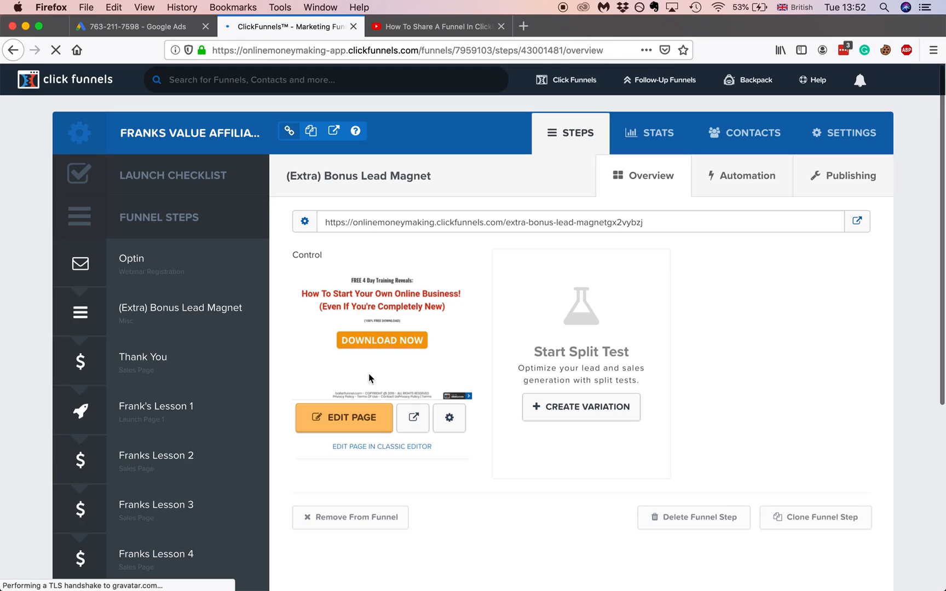
click(344, 418)
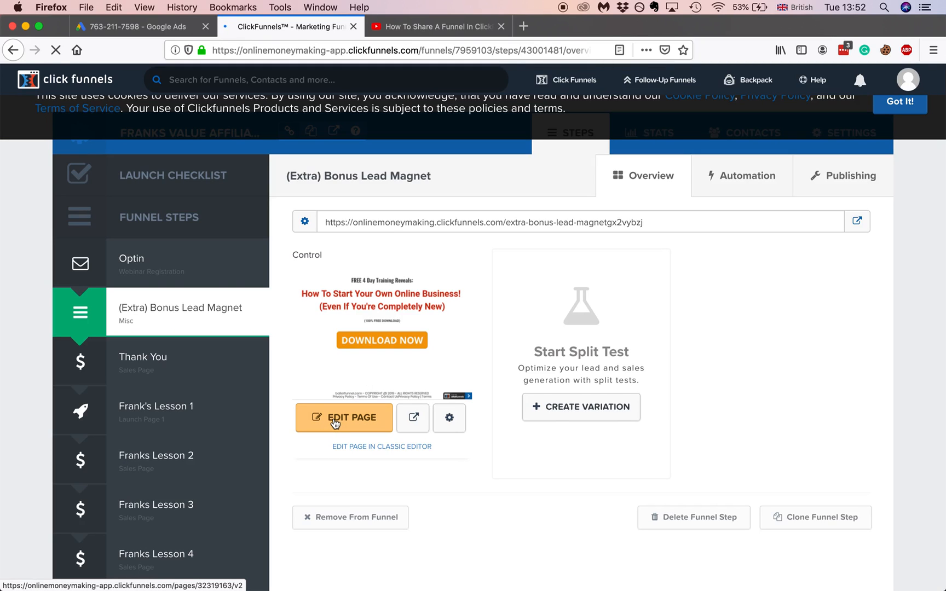
click(343, 417)
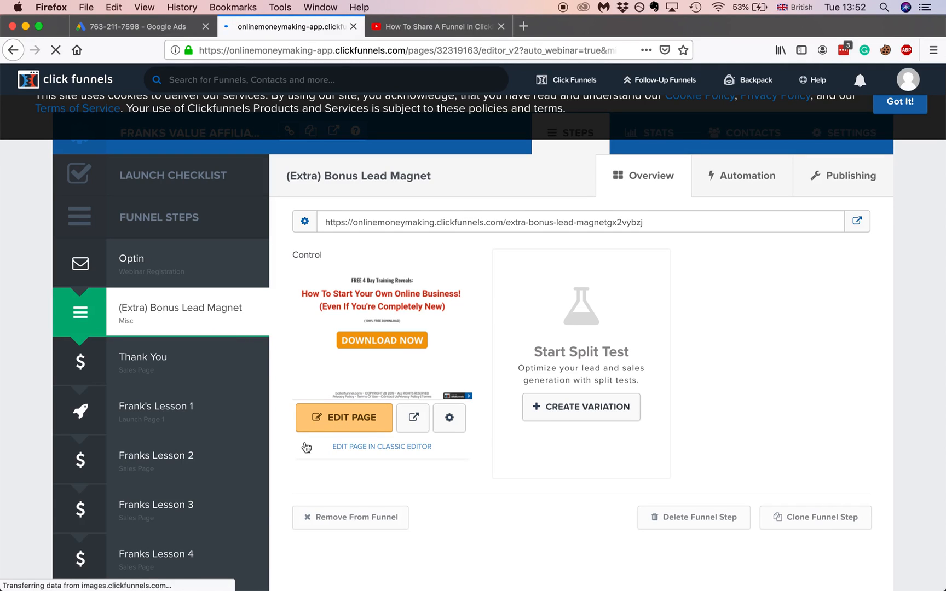
click(344, 417)
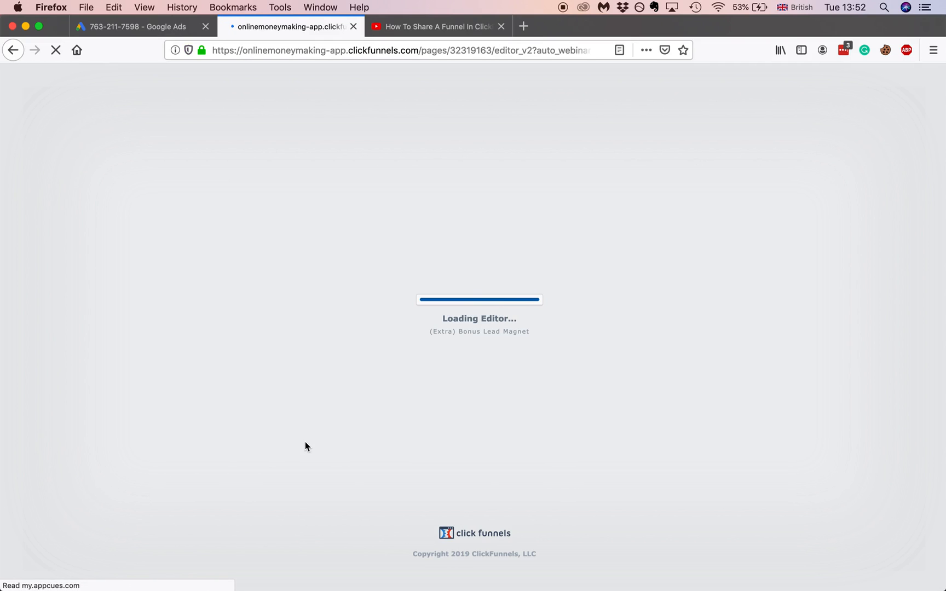
mouse_move(361, 436)
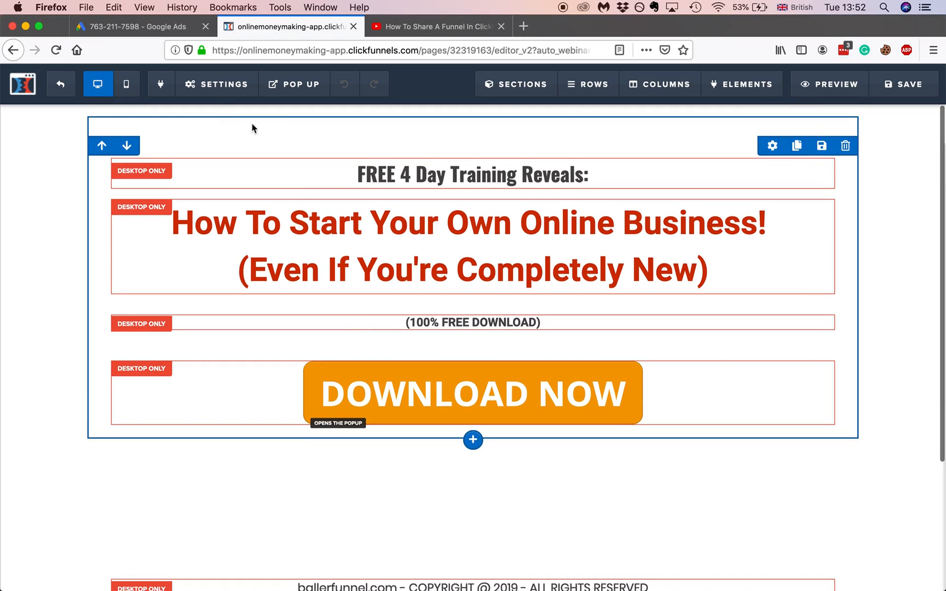
Paste the global site tag into Settings > Tracking Code header, below the existing script
click(217, 84)
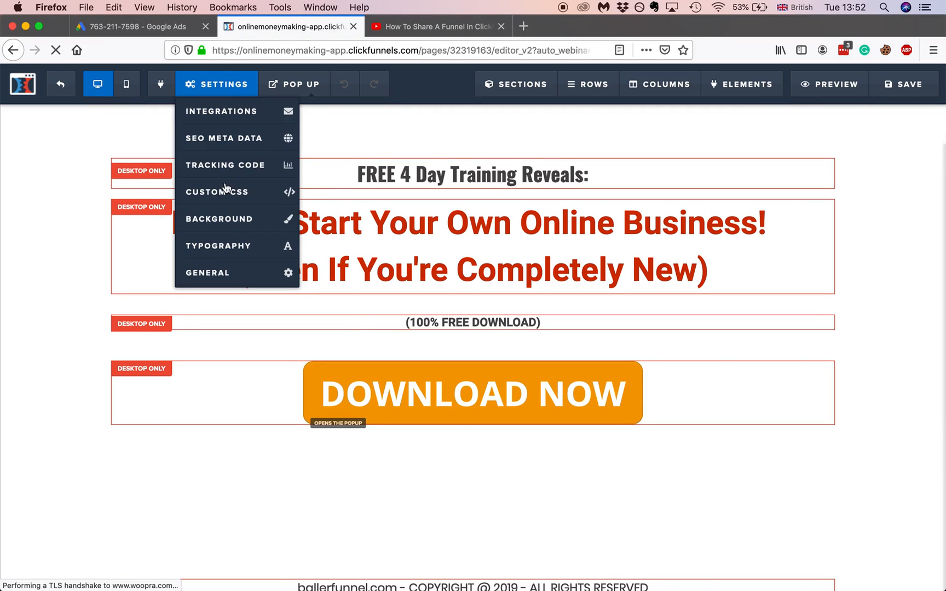
click(217, 191)
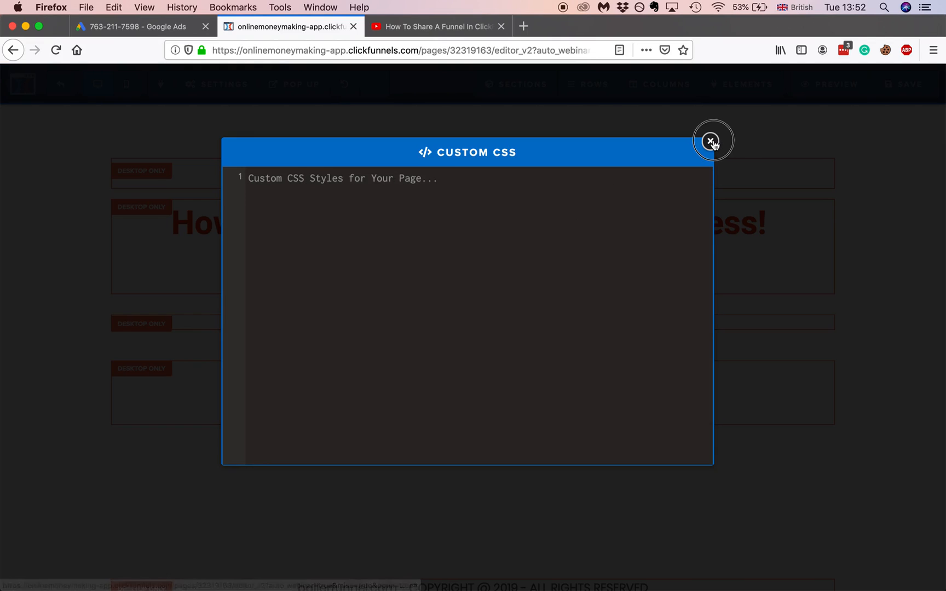
click(712, 140)
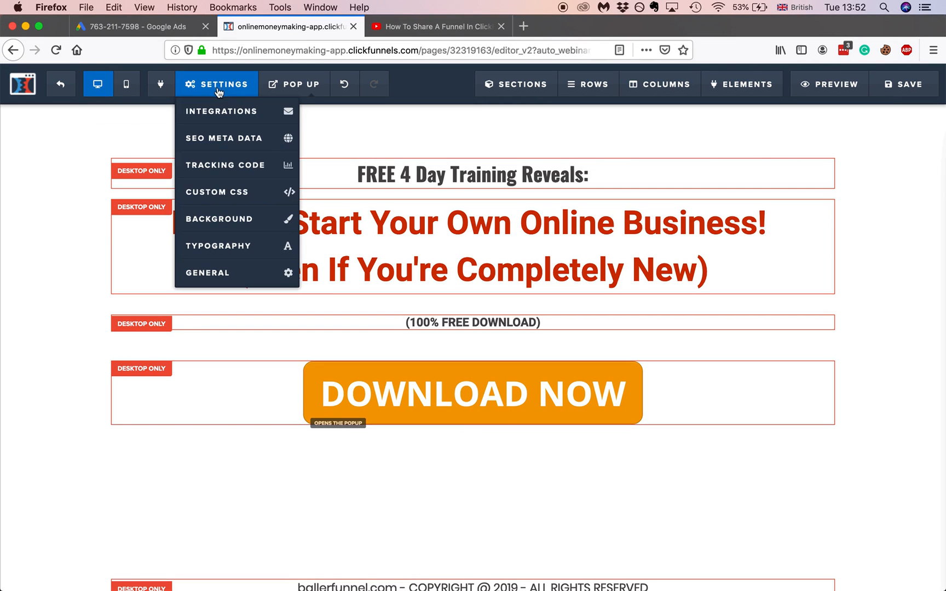
click(226, 165)
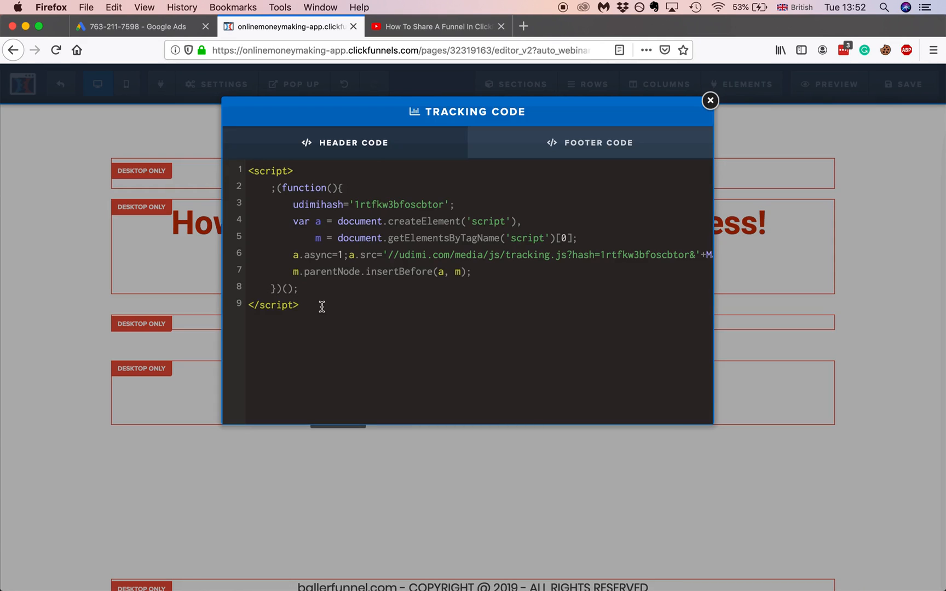
mouse_move(311, 255)
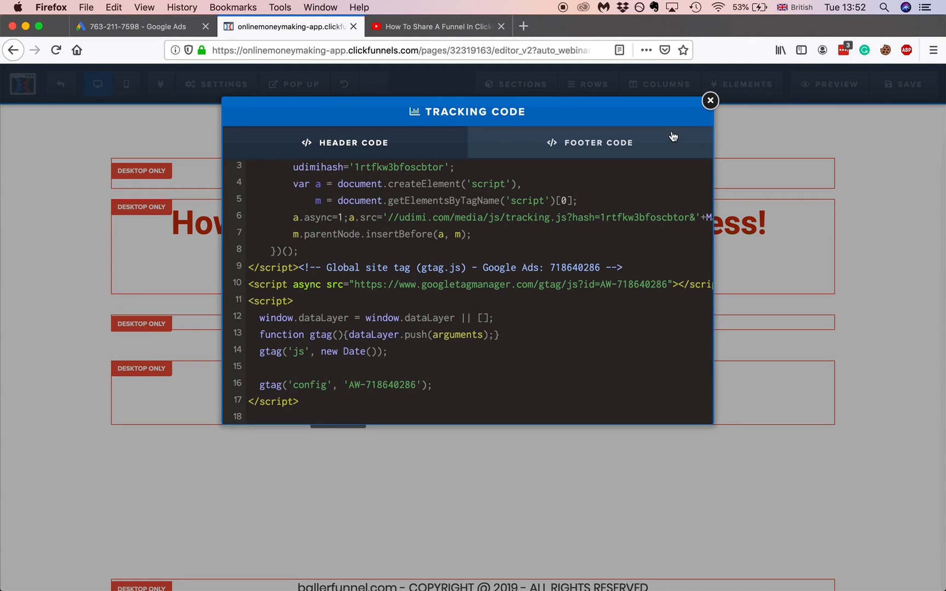
click(710, 101)
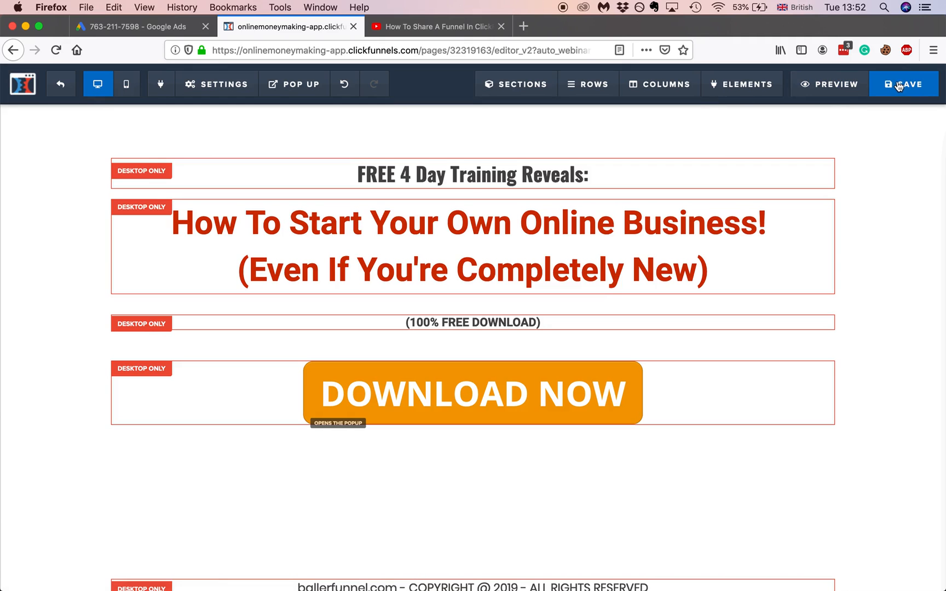
Save the page, check Google Ads' event snippet, and return to the ClickFunnels editor
click(904, 84)
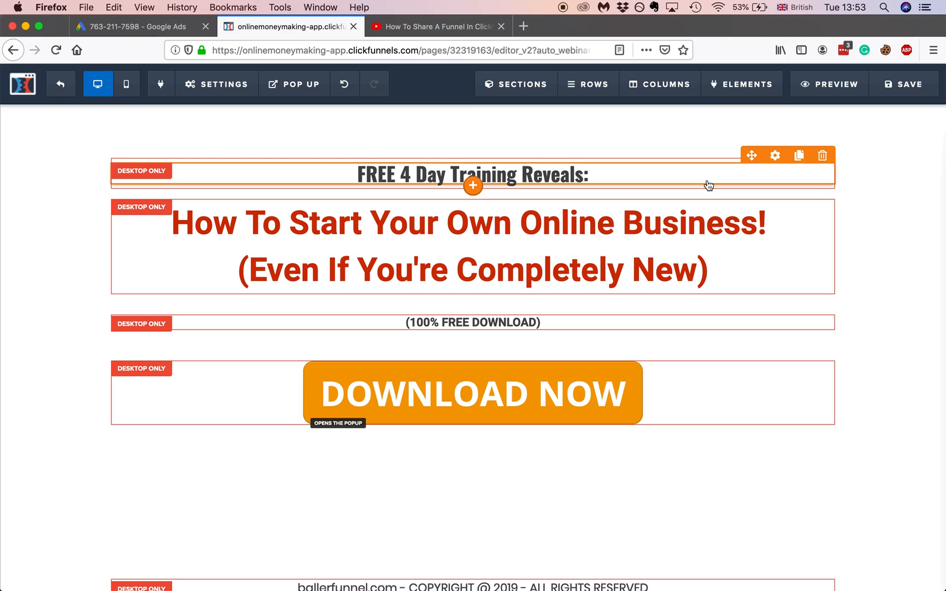
click(139, 26)
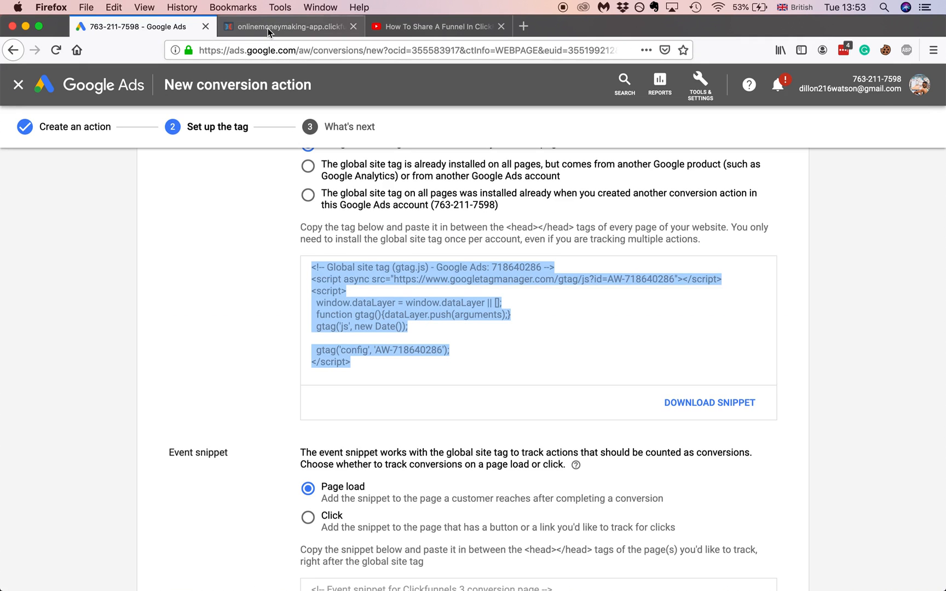
click(289, 27)
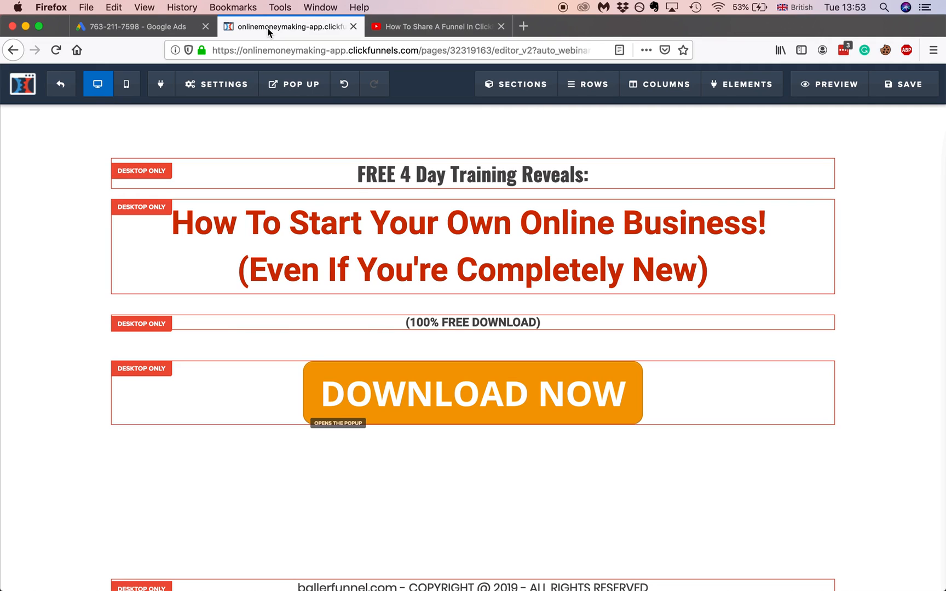